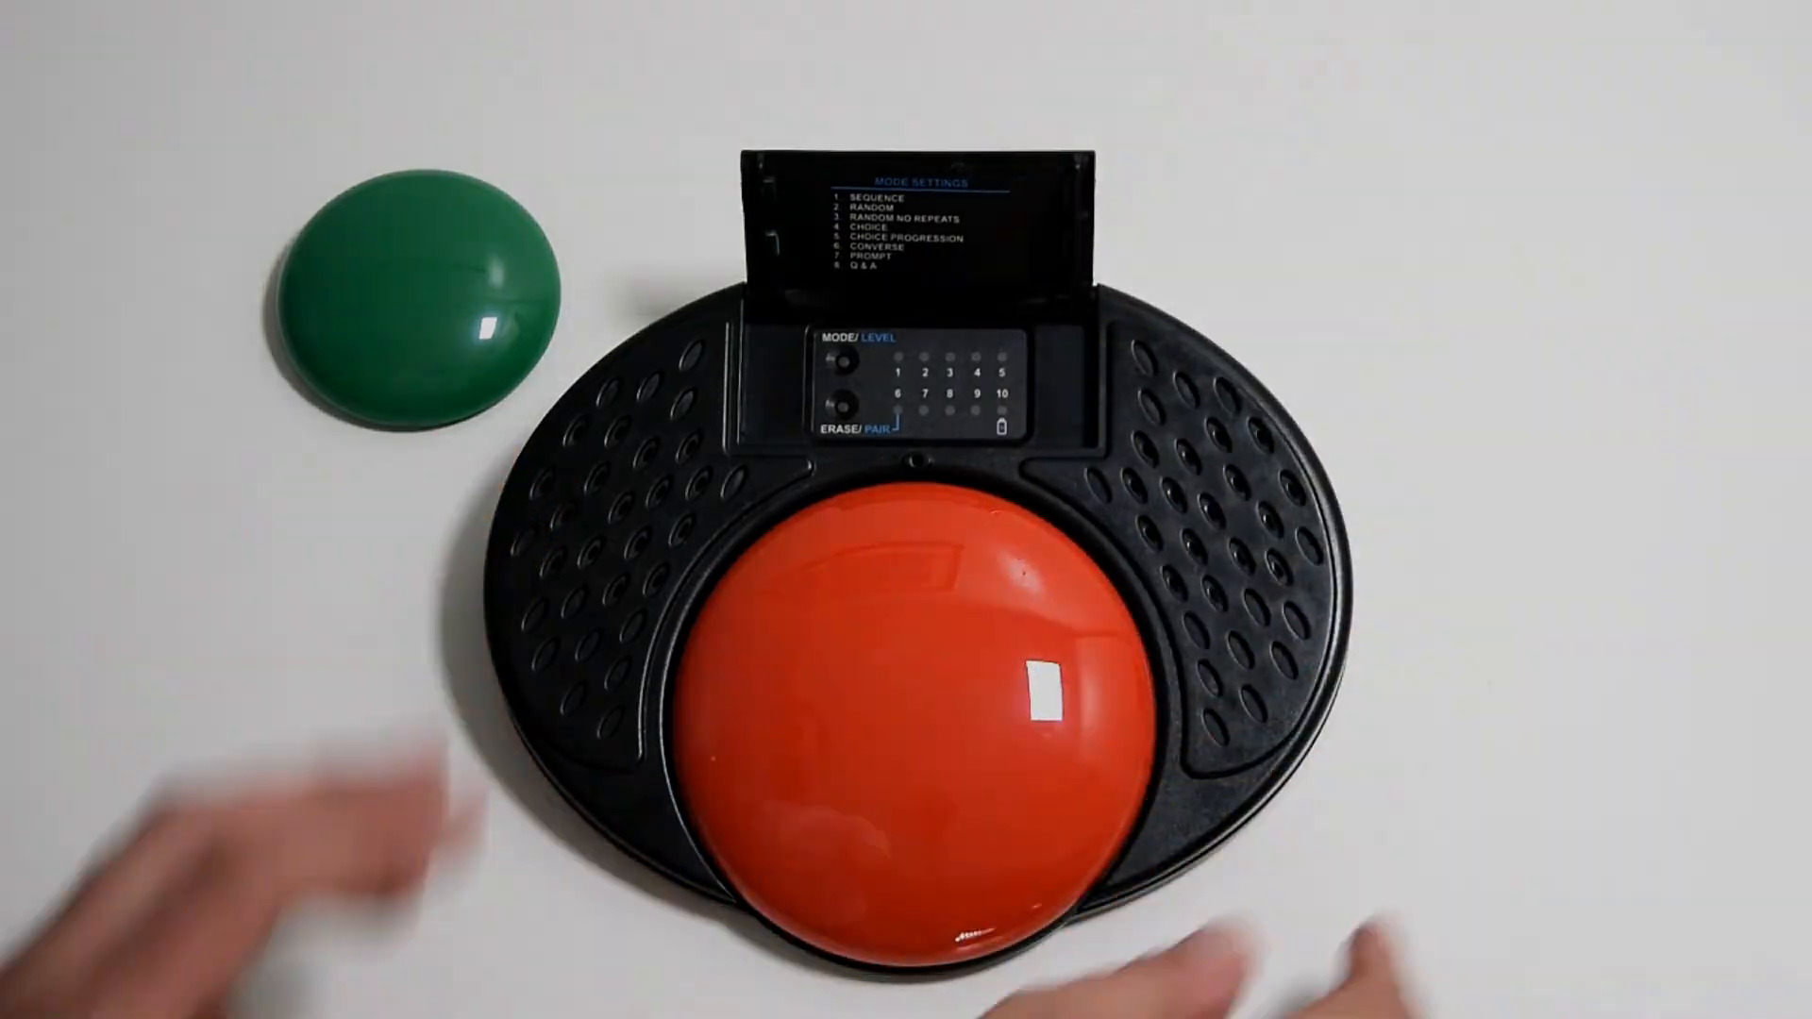
pyautogui.click(877, 751)
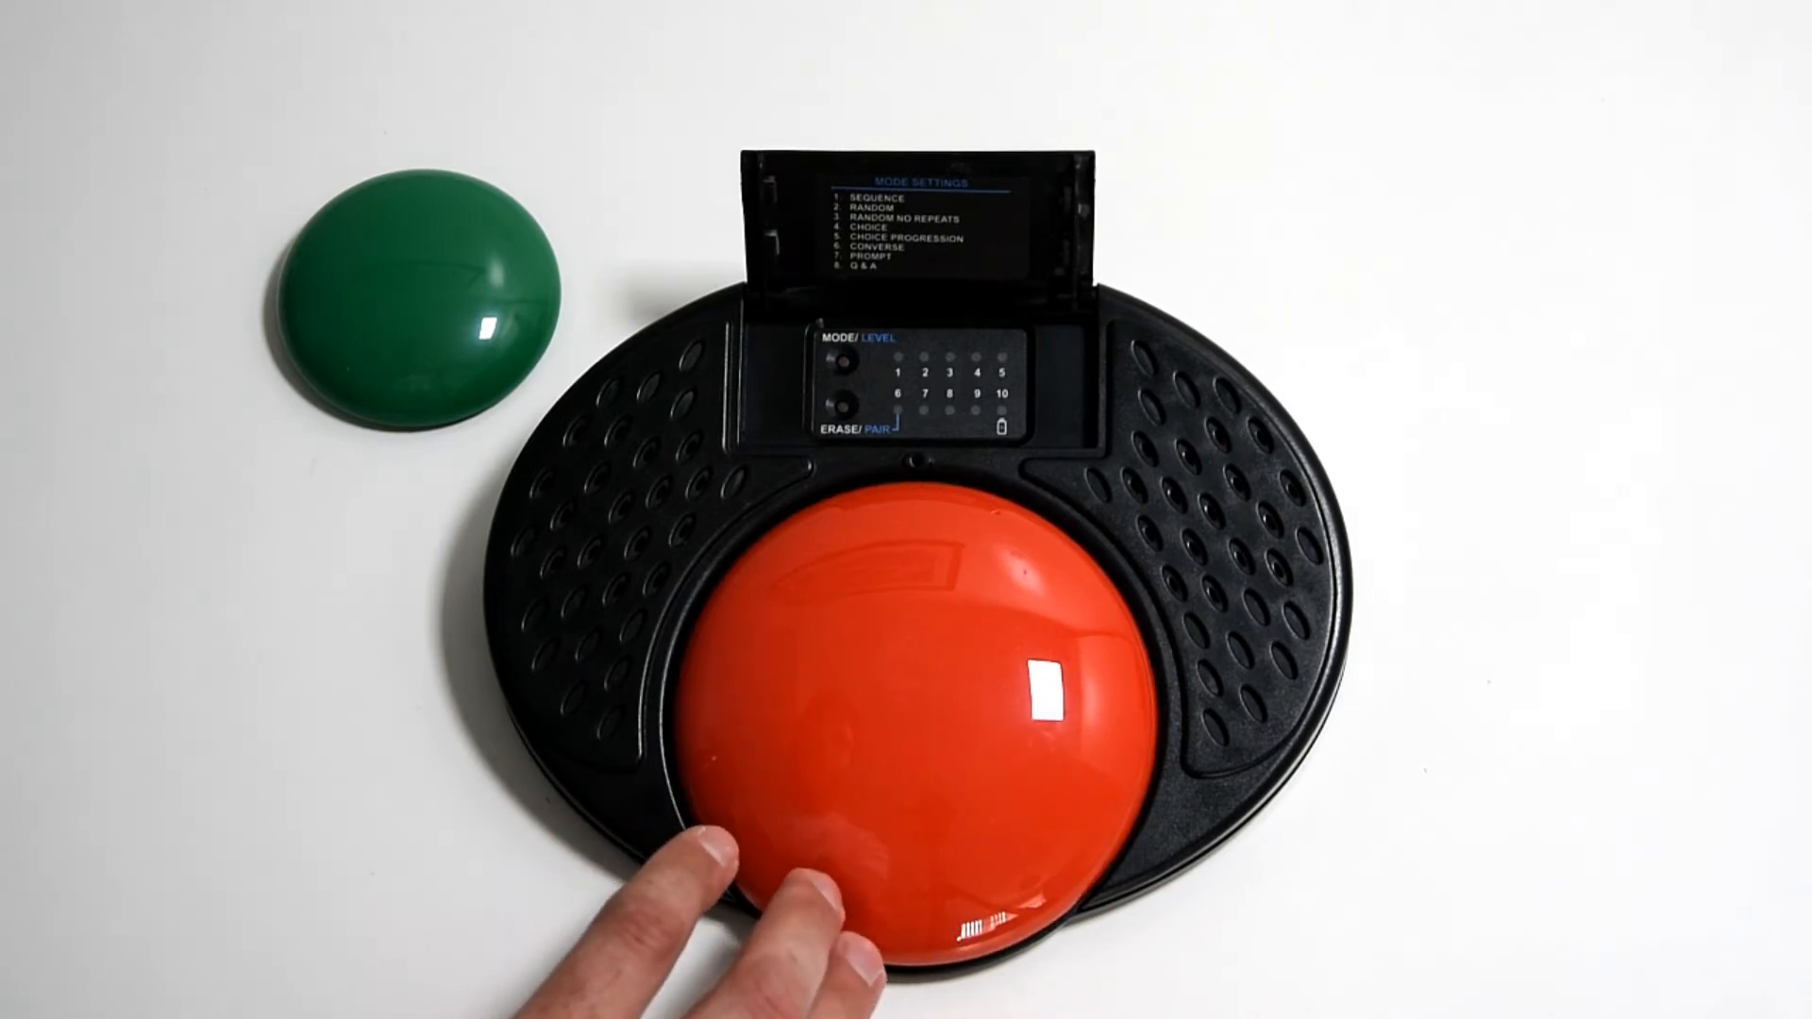
pyautogui.click(902, 670)
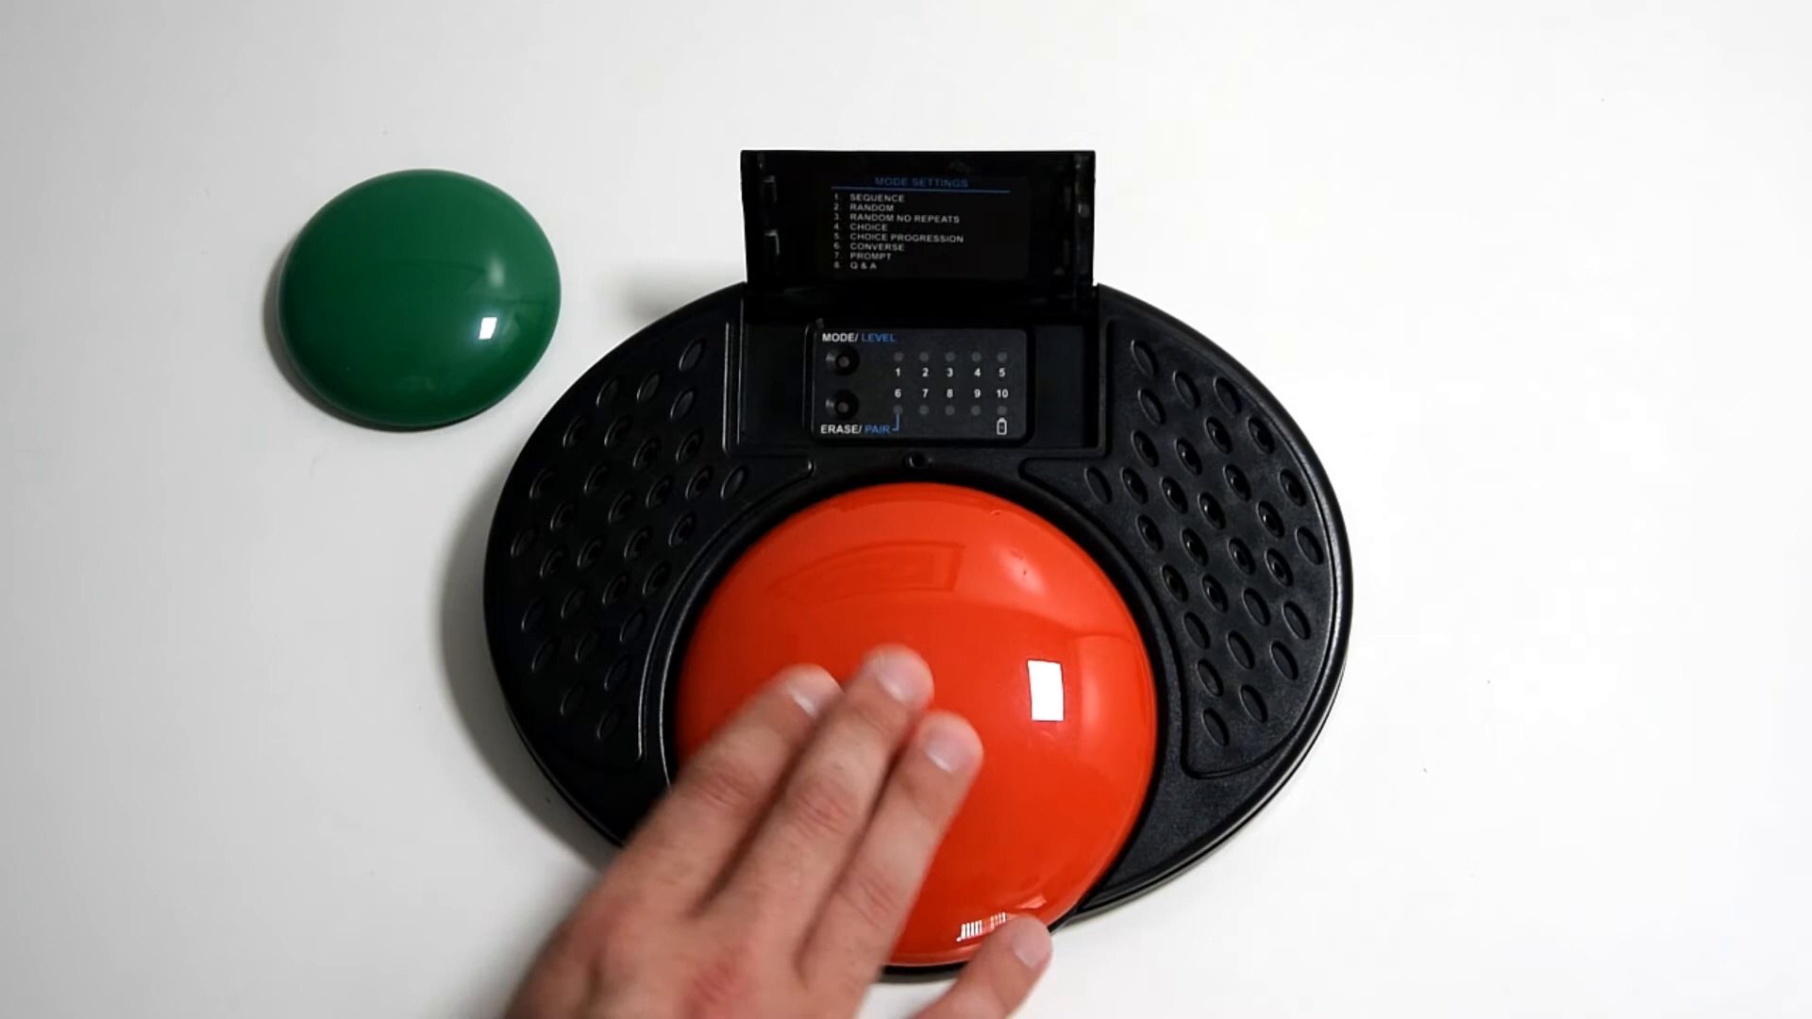
pyautogui.click(878, 692)
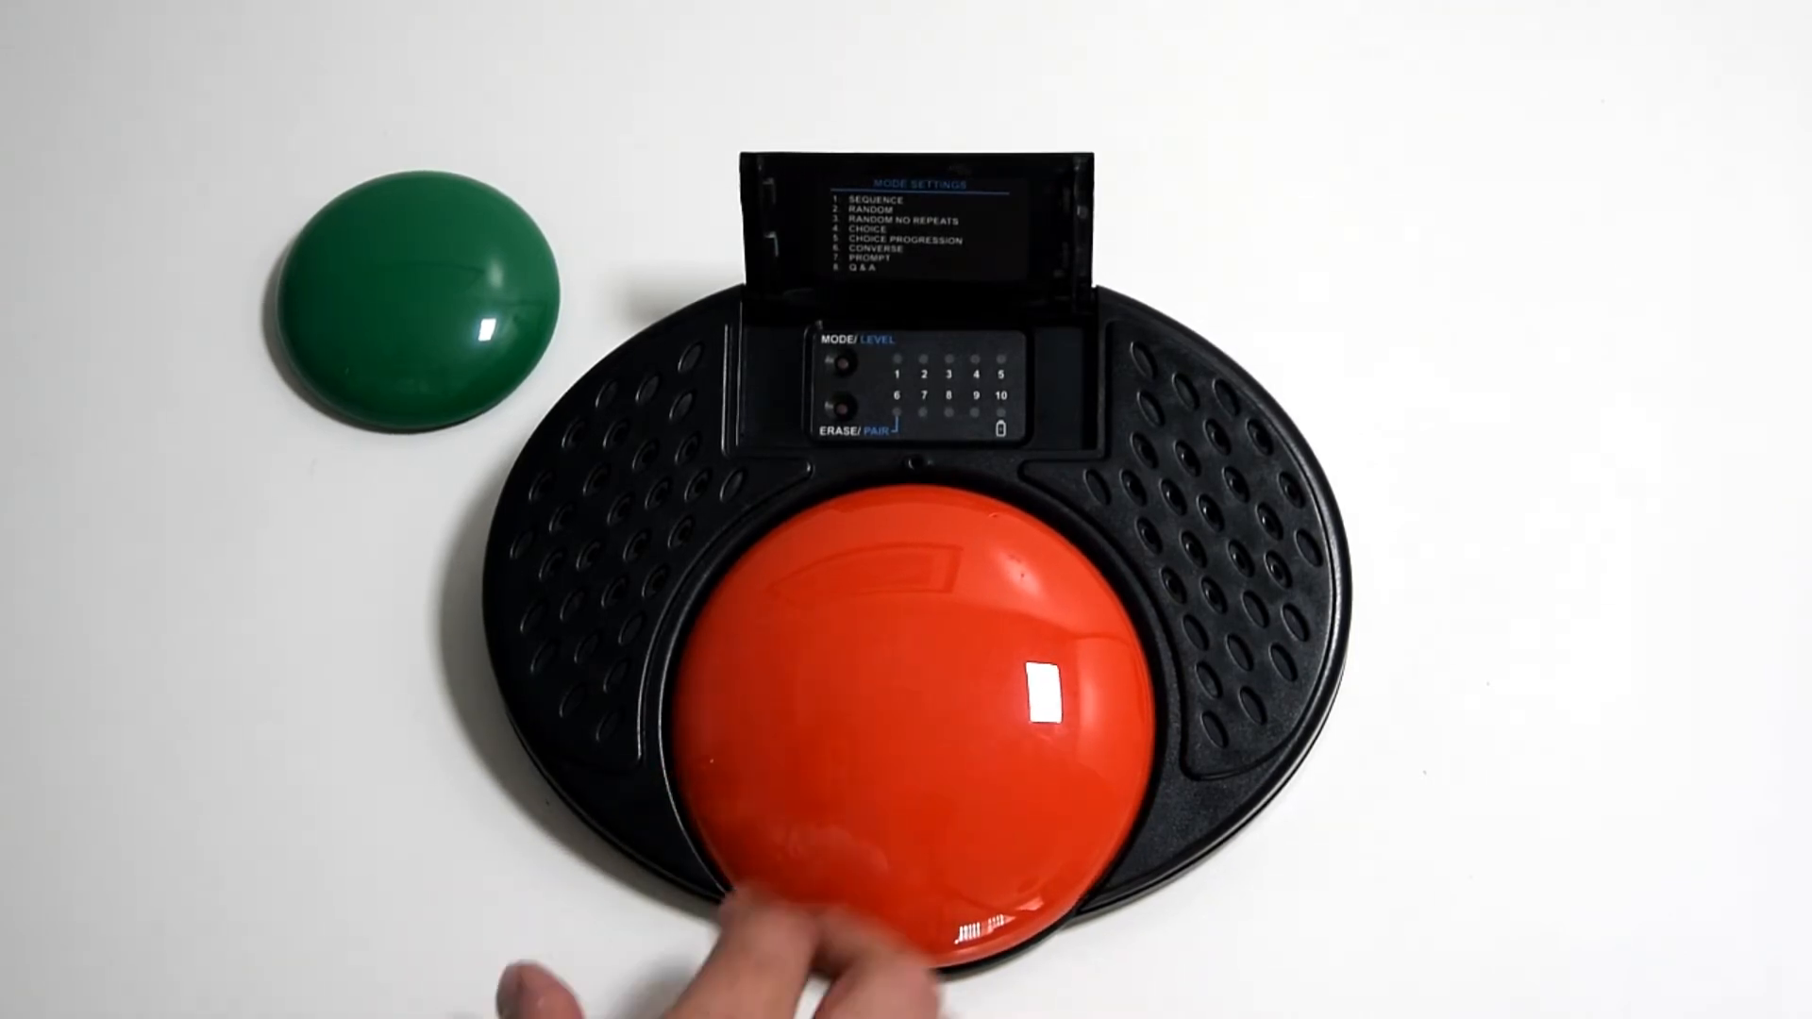
pyautogui.click(889, 717)
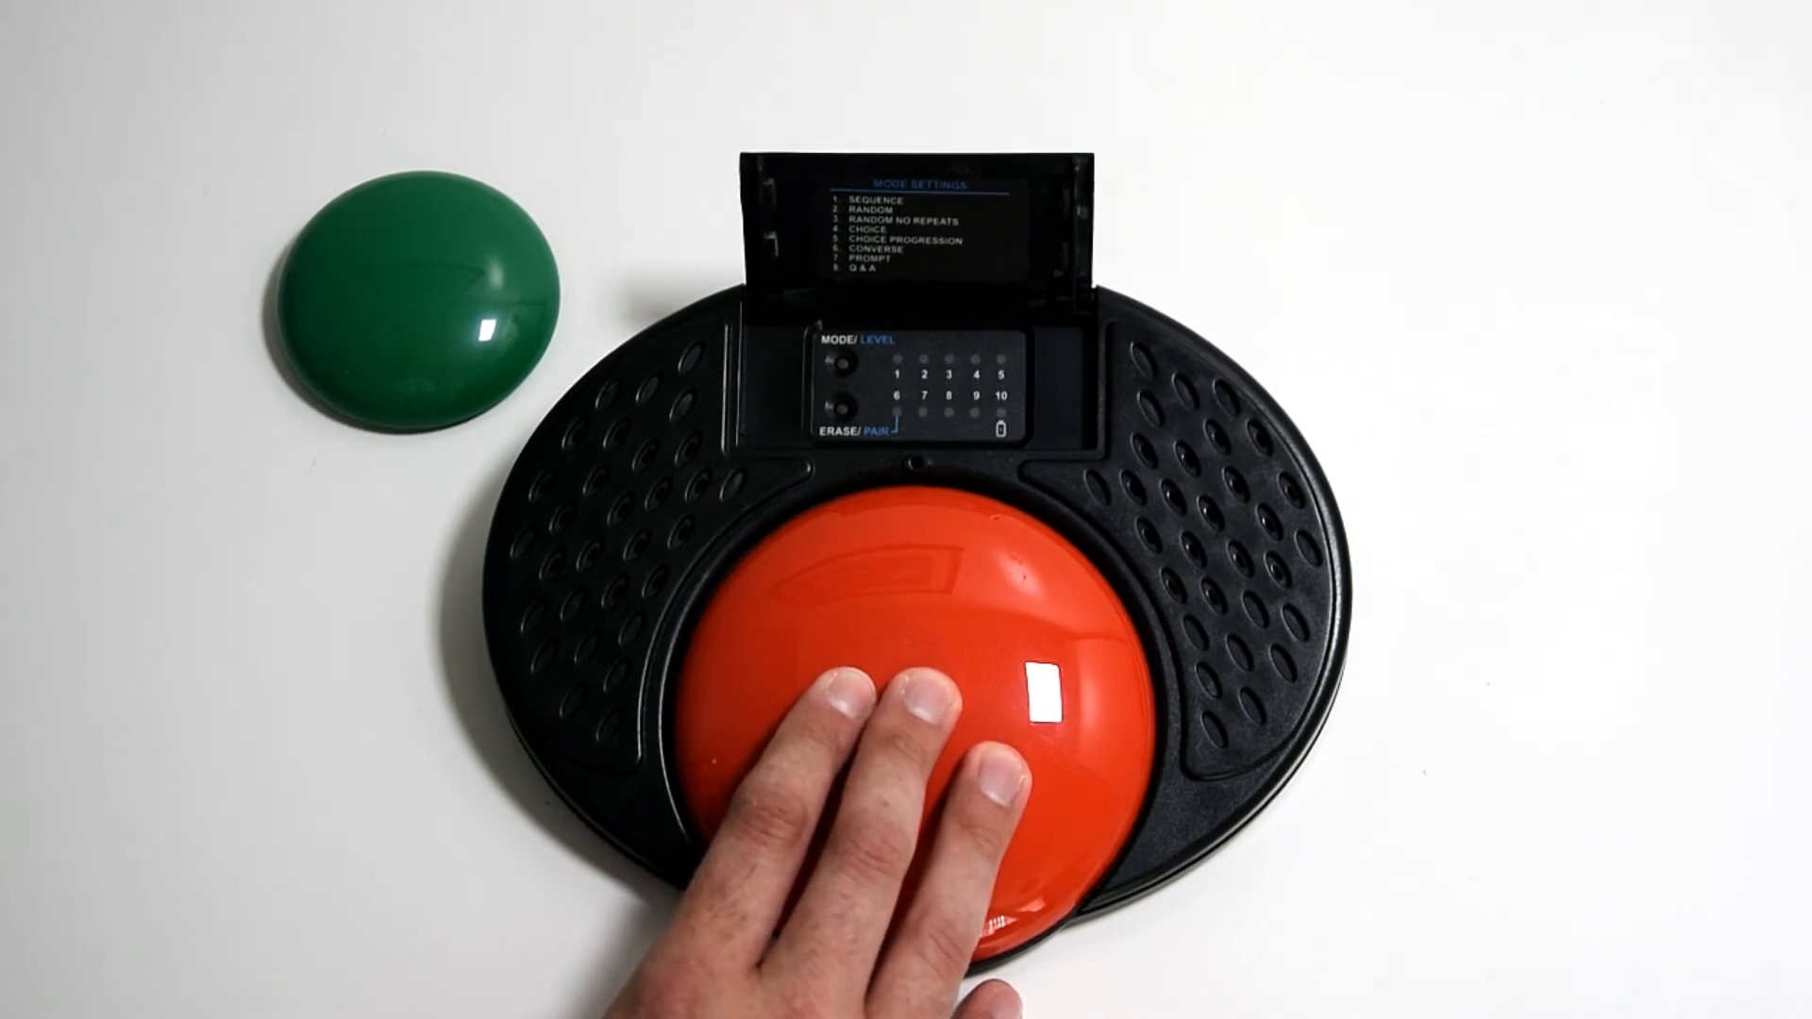
pyautogui.click(914, 693)
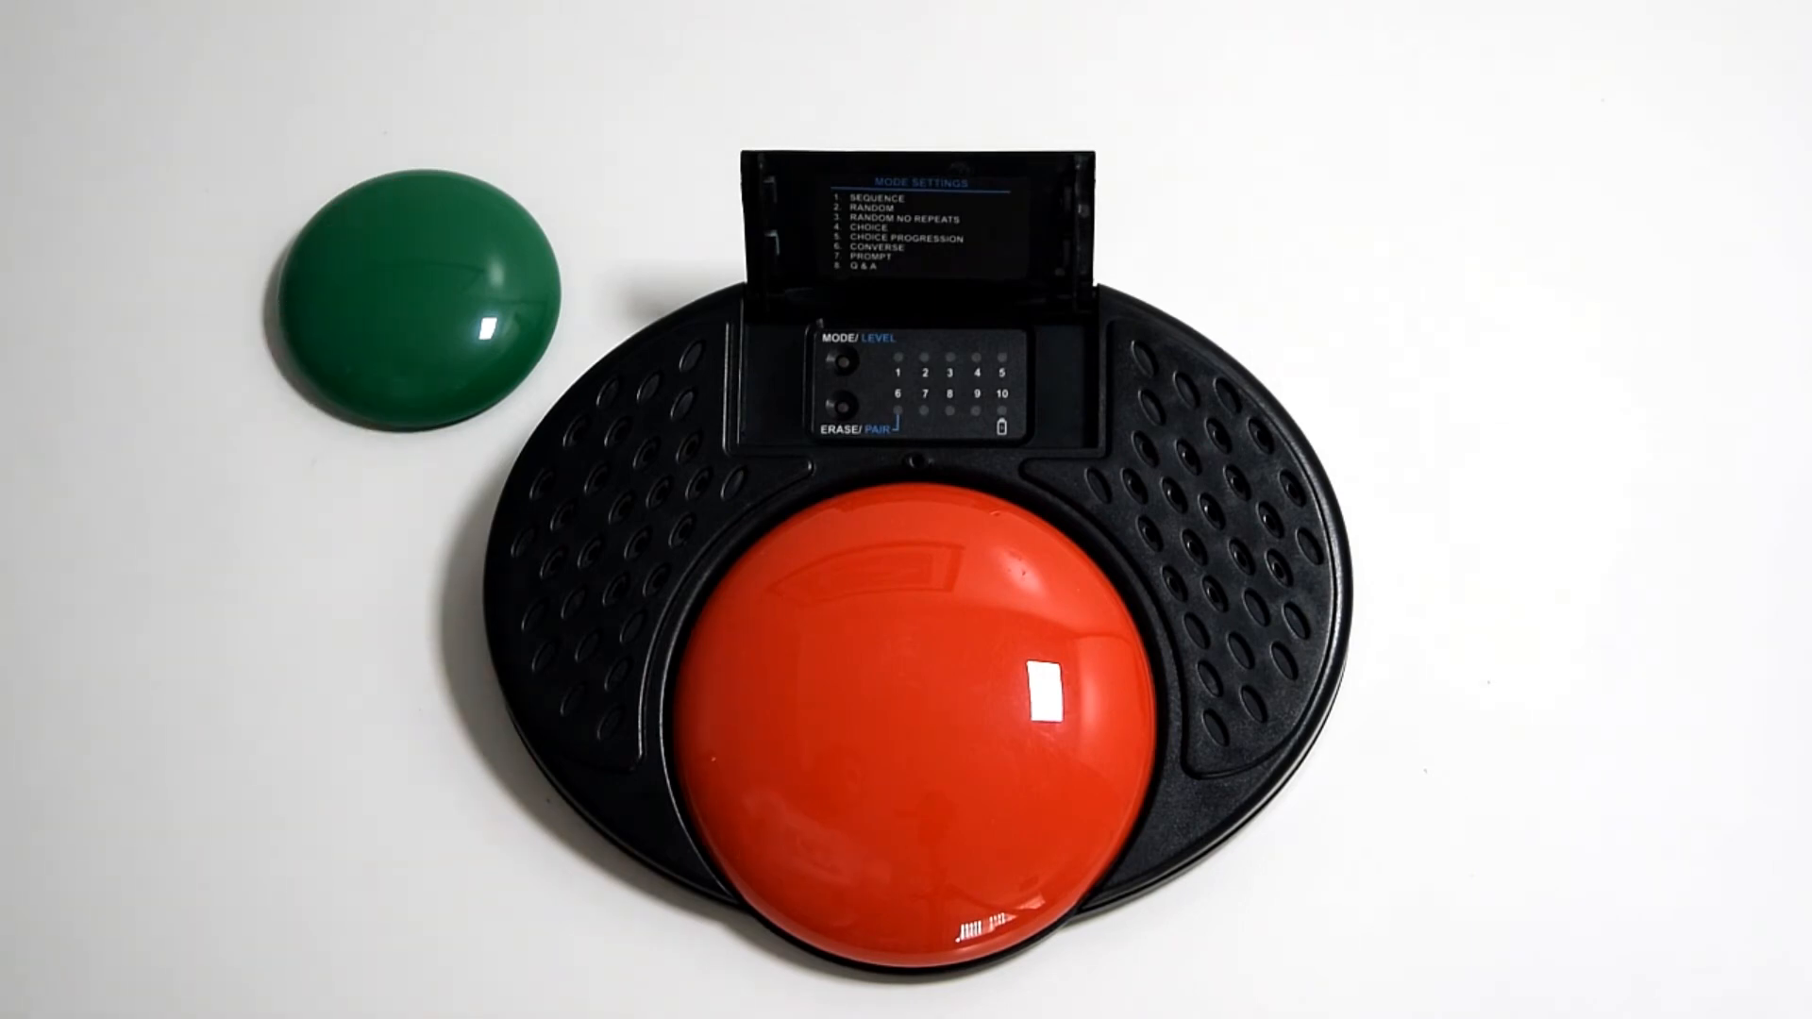
pyautogui.click(877, 717)
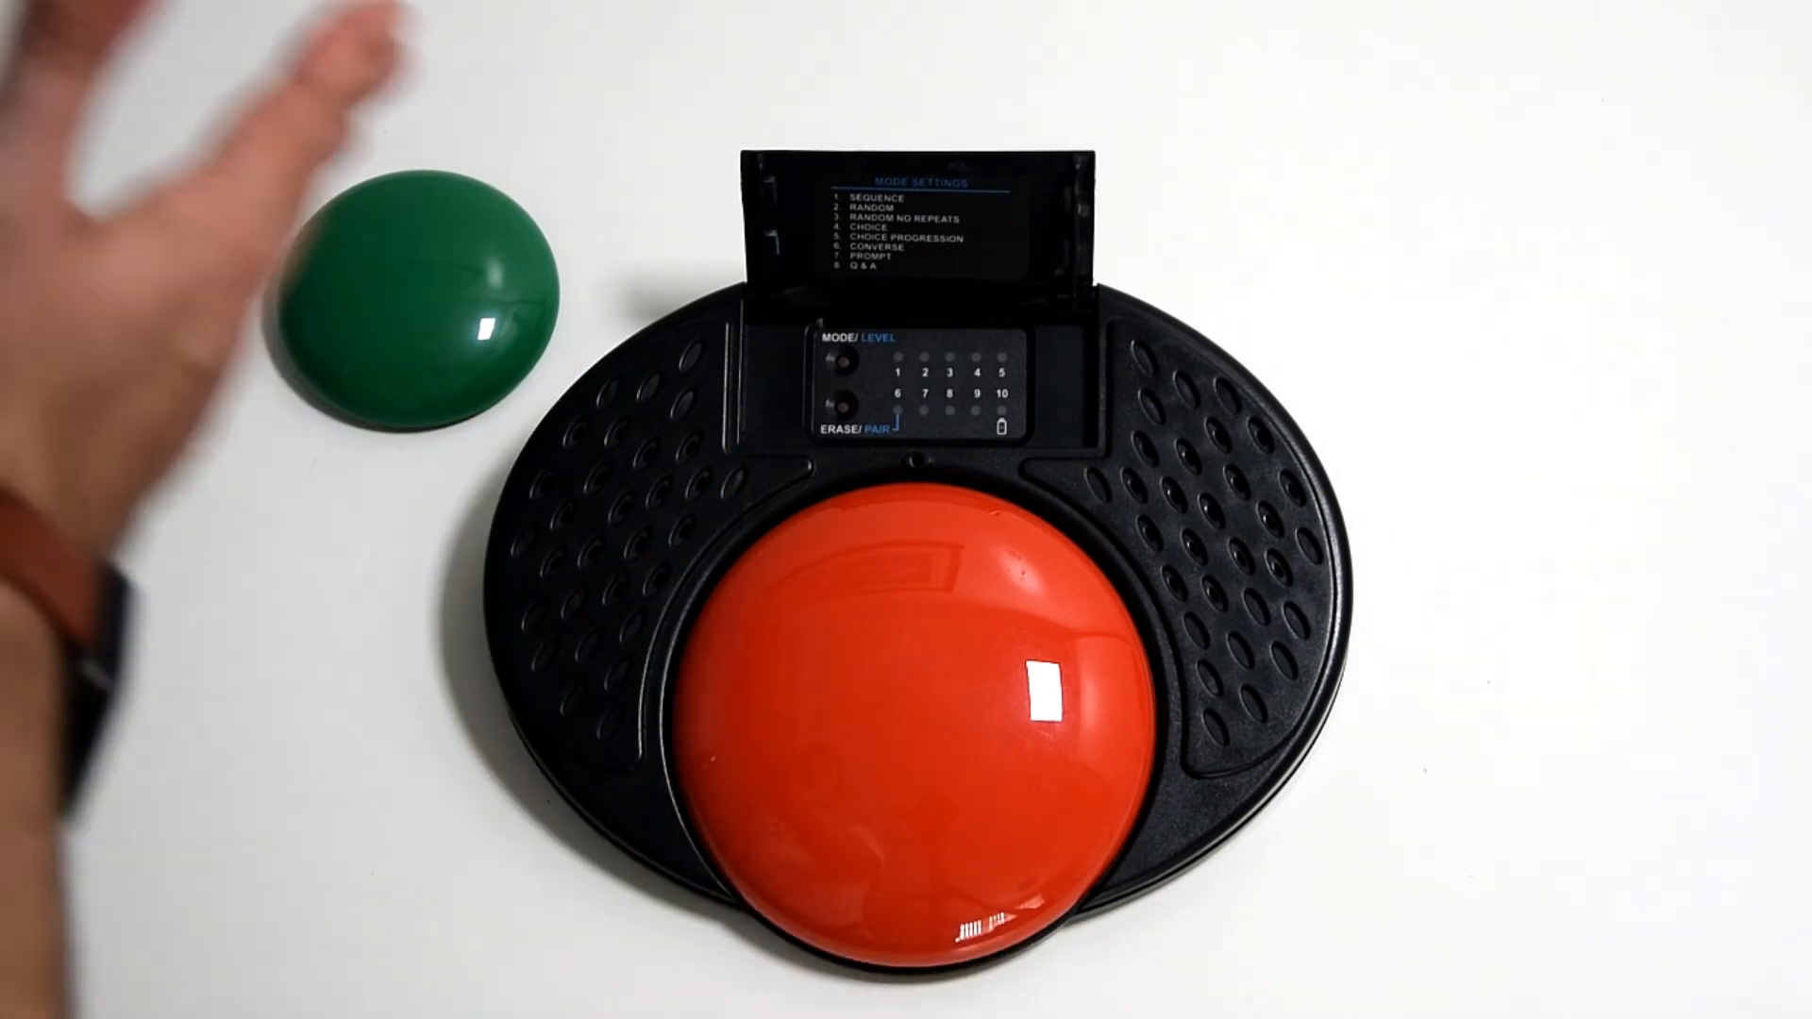
pyautogui.click(913, 659)
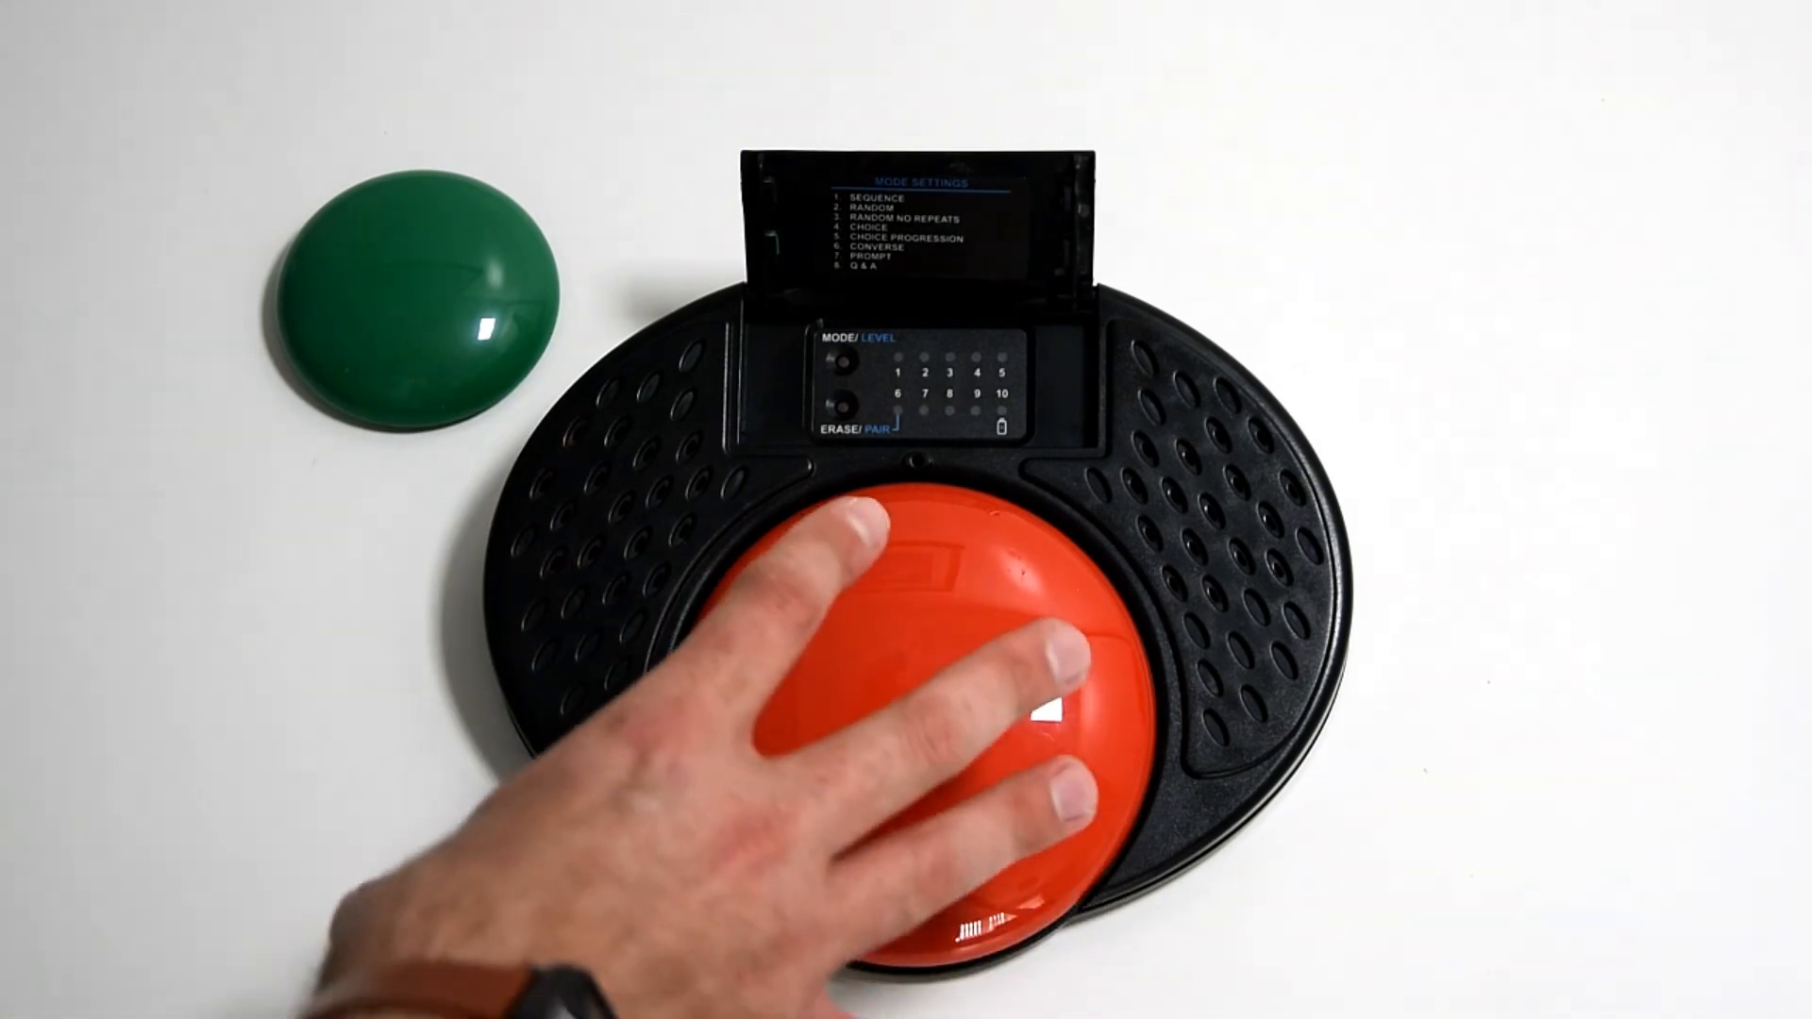